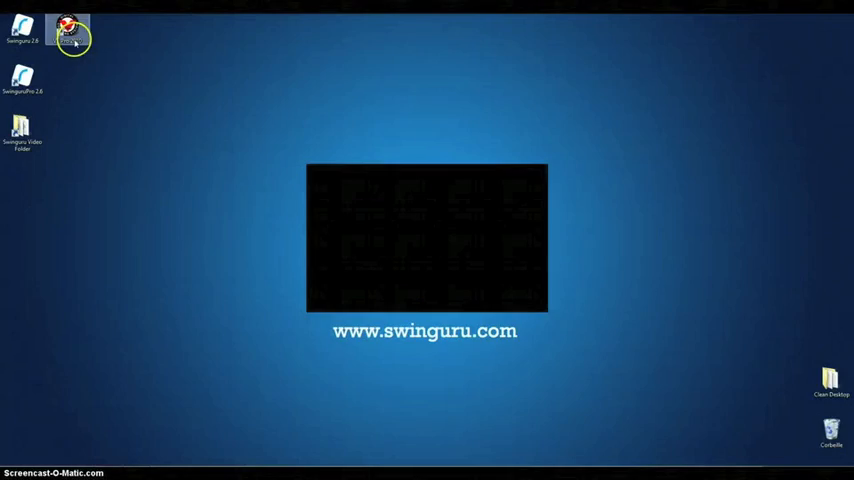
# - Launch V1 Pro 2010 from its desktop shortcut
pyautogui.doubleClick(72, 28)
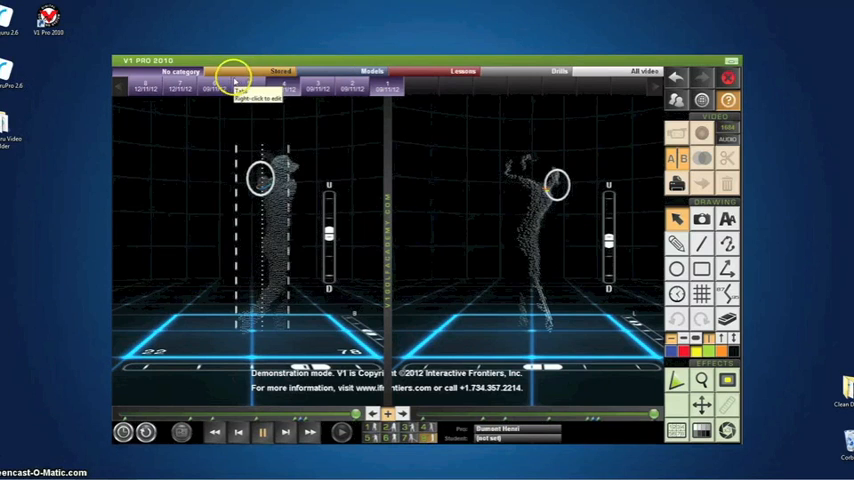
pyautogui.moveTo(724, 78)
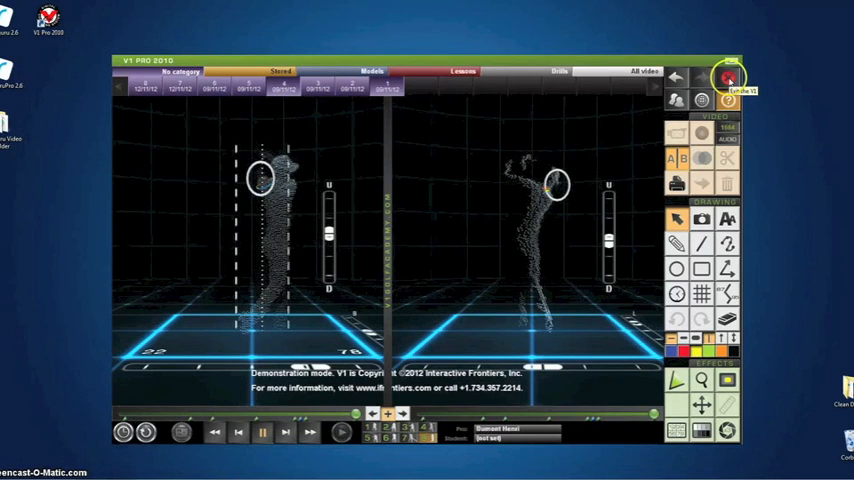
# - Close the swing comparison window, returning to the V1 Pro launcher
pyautogui.click(726, 80)
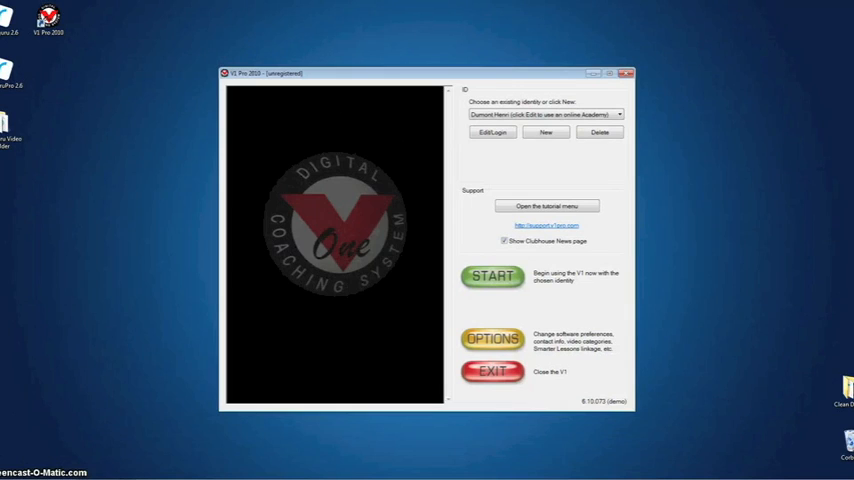